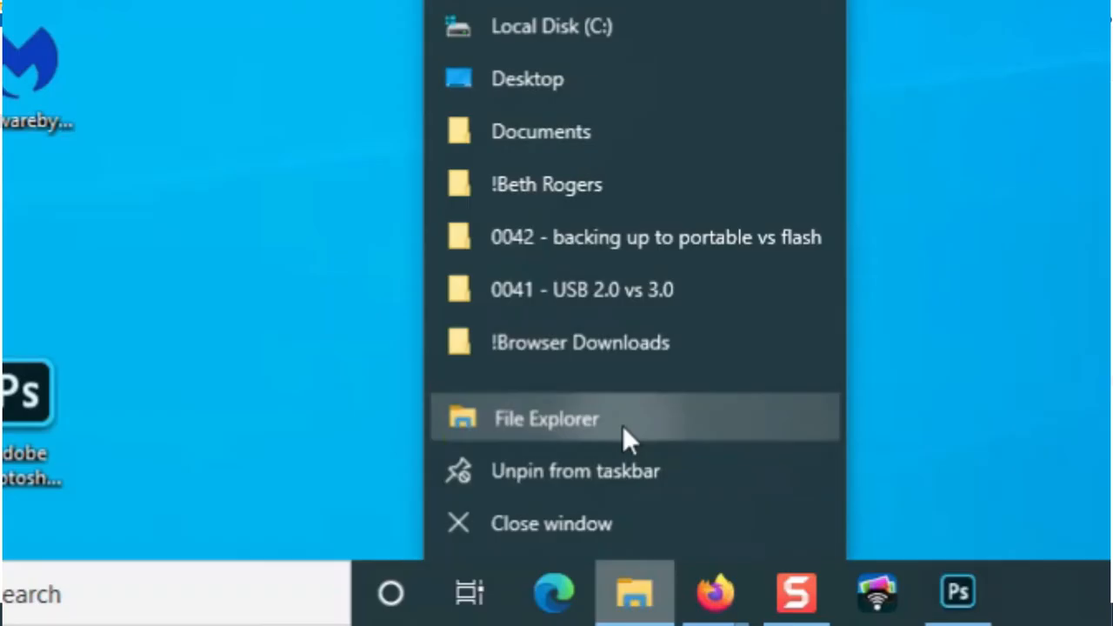
- Bring up a new File Explorer window showing This PC's drives and free space
left_click(546, 417)
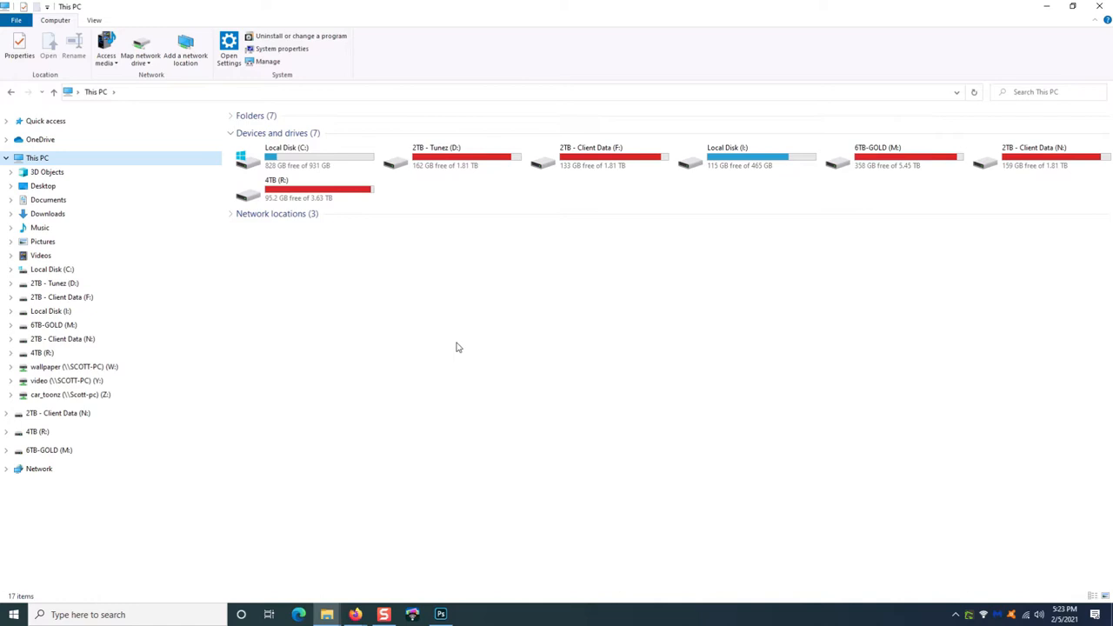
mouse_move(421, 360)
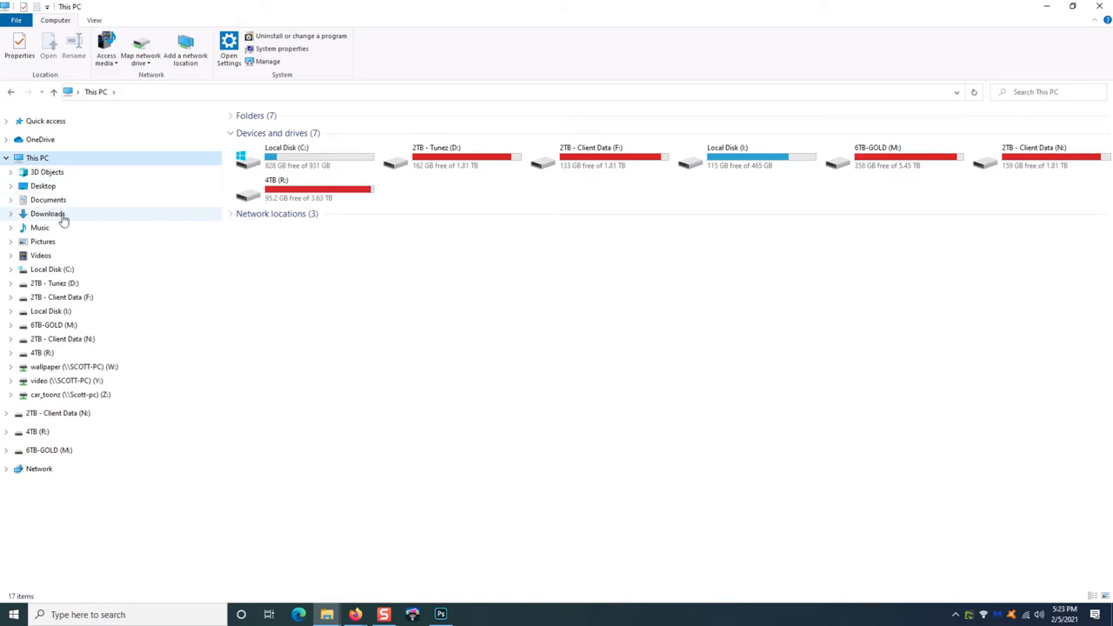
mouse_move(91, 254)
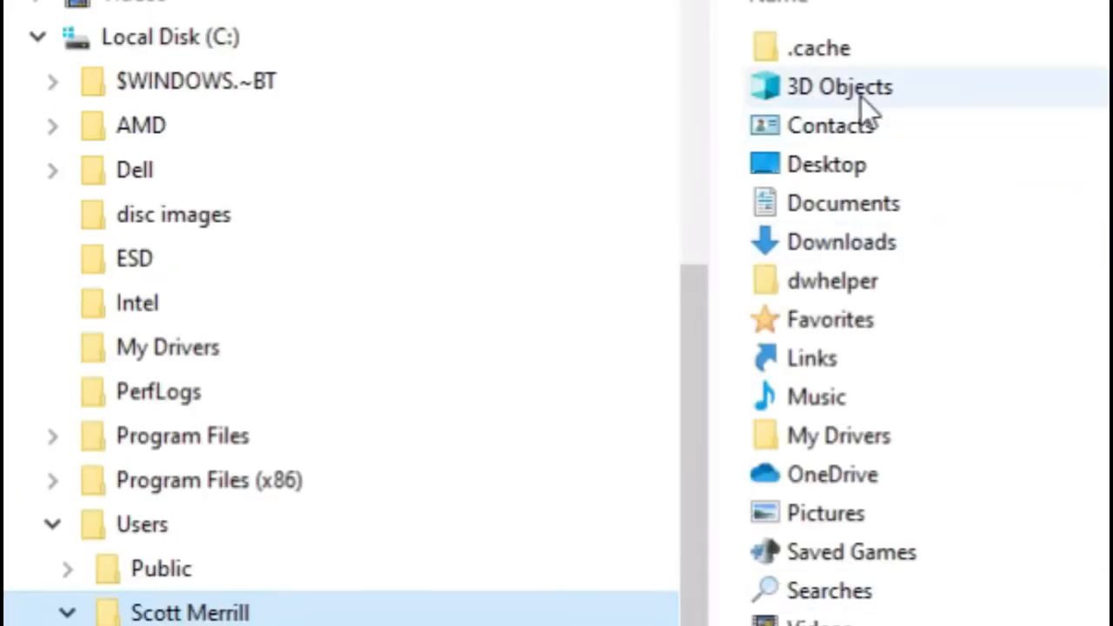
mouse_move(887, 242)
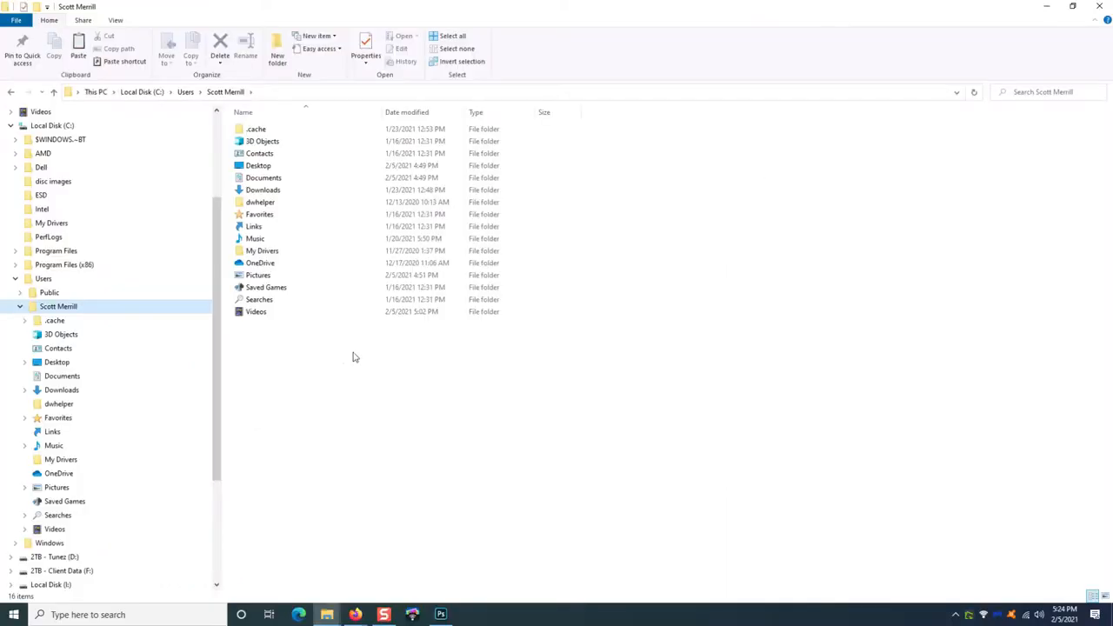
mouse_move(629, 361)
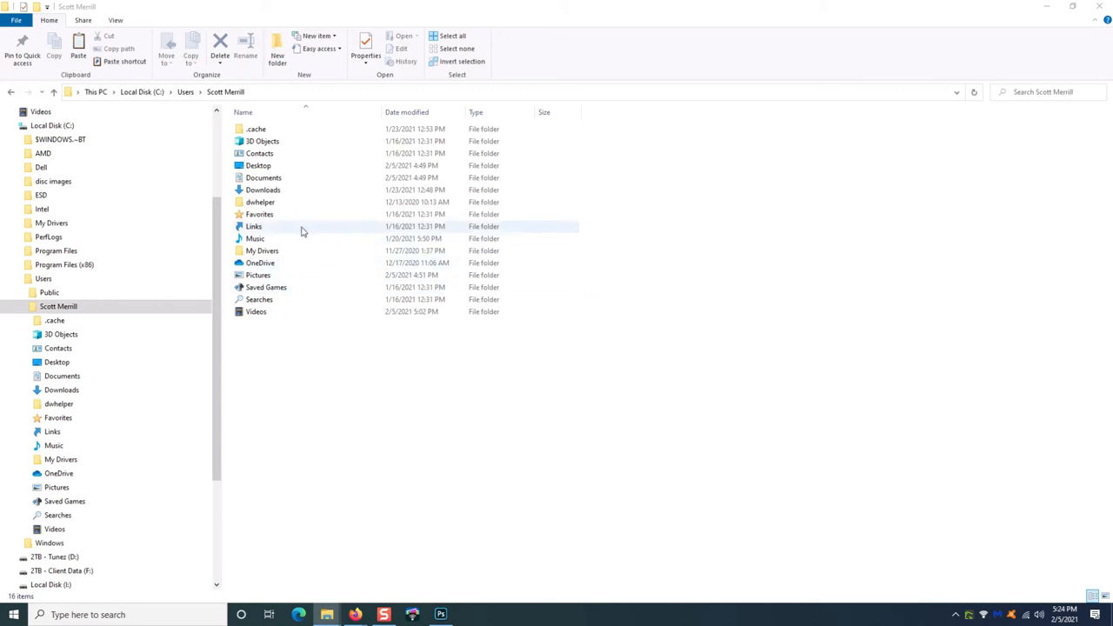
- Select the Contacts folder and add Desktop to the selection for the combined size check
left_click(259, 153)
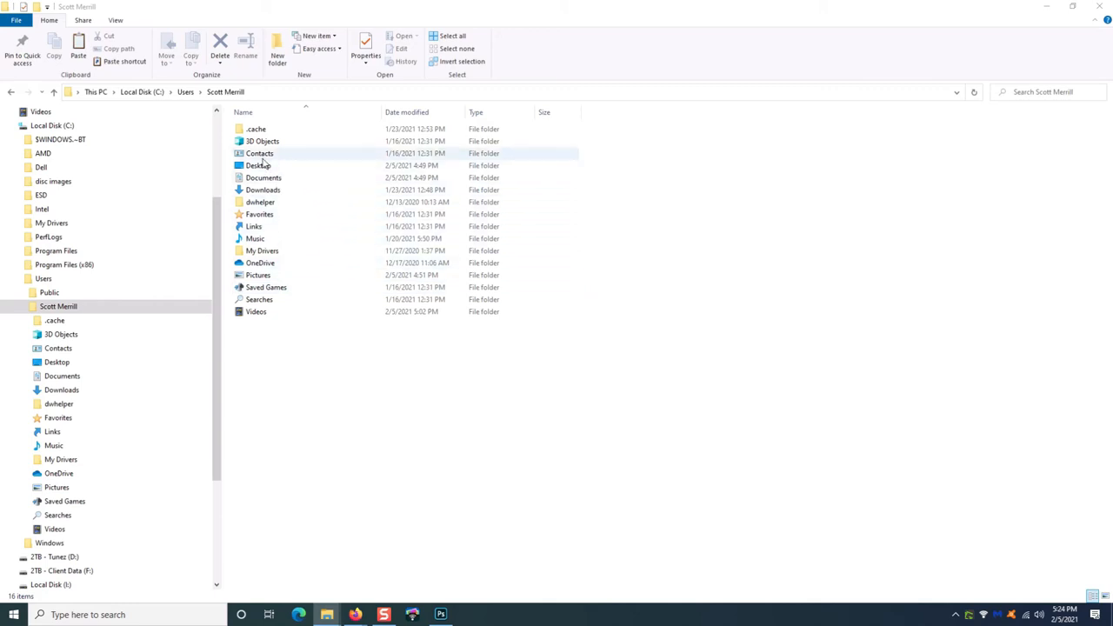
left_click(259, 153)
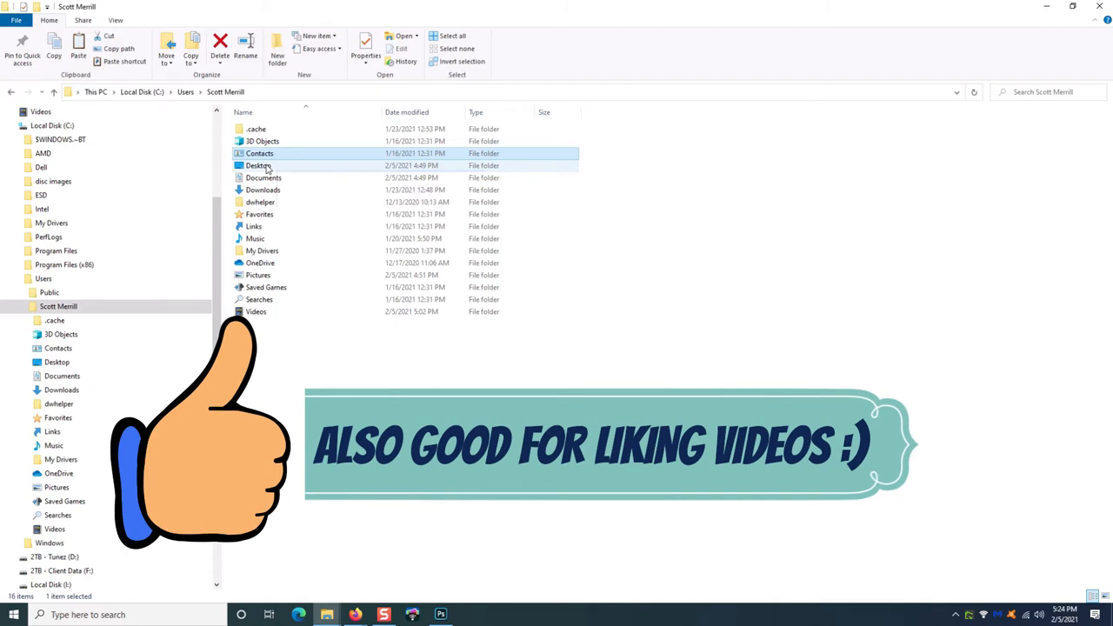
left_click(257, 165)
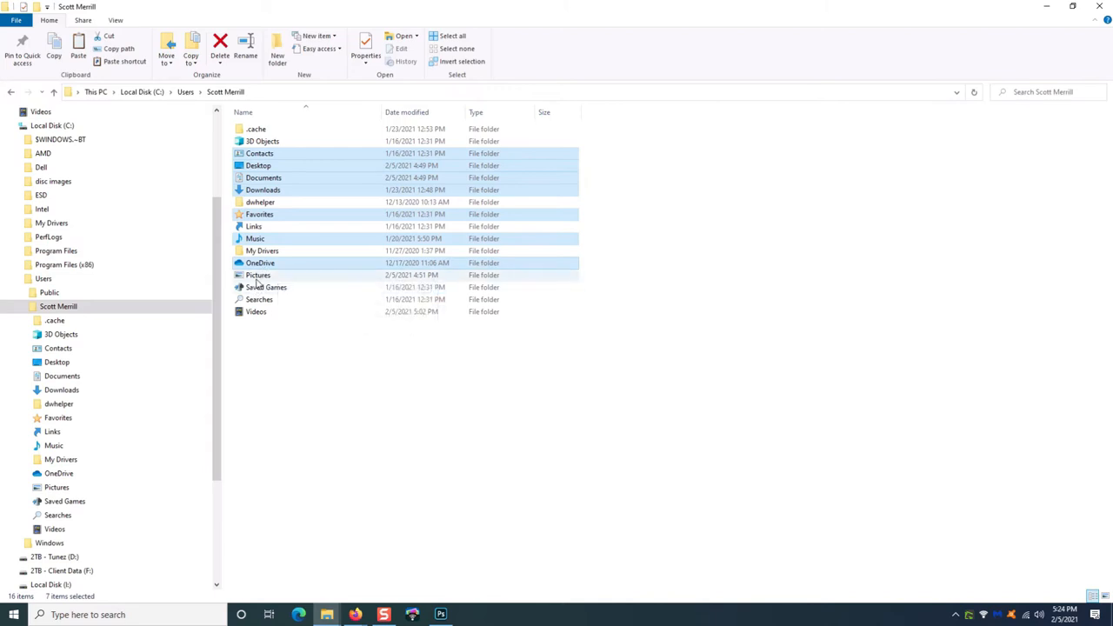
mouse_move(258, 275)
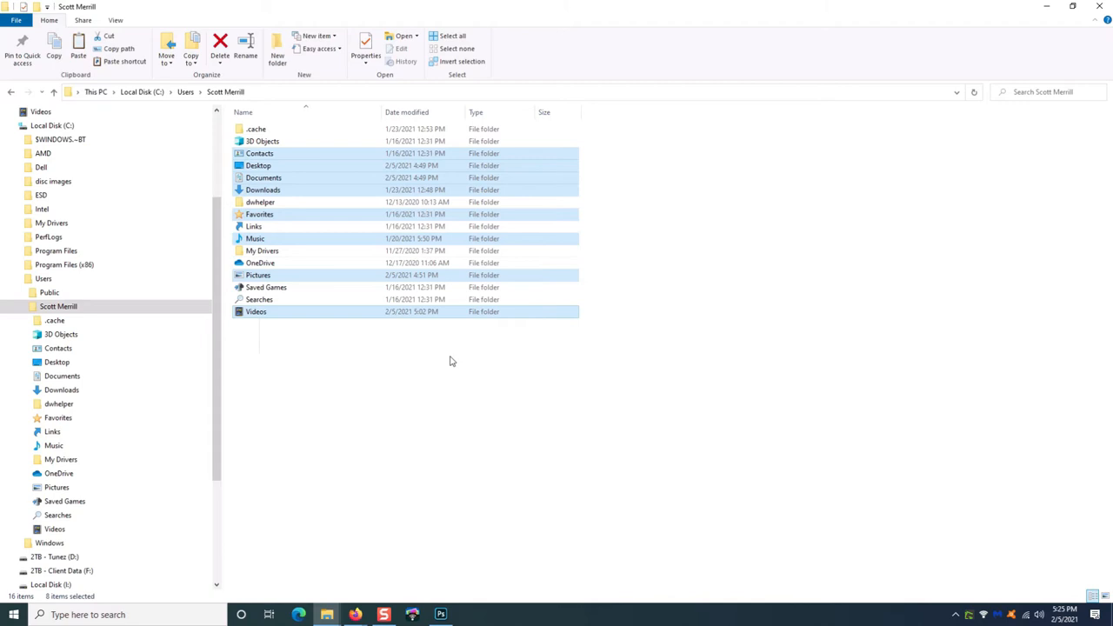
mouse_move(463, 398)
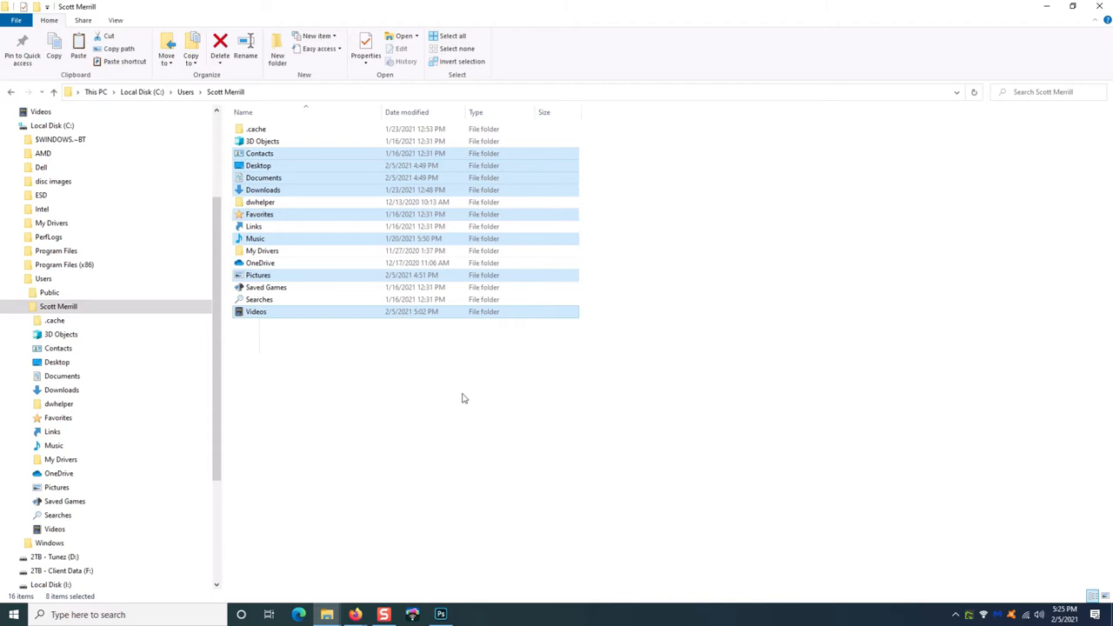
mouse_move(454, 404)
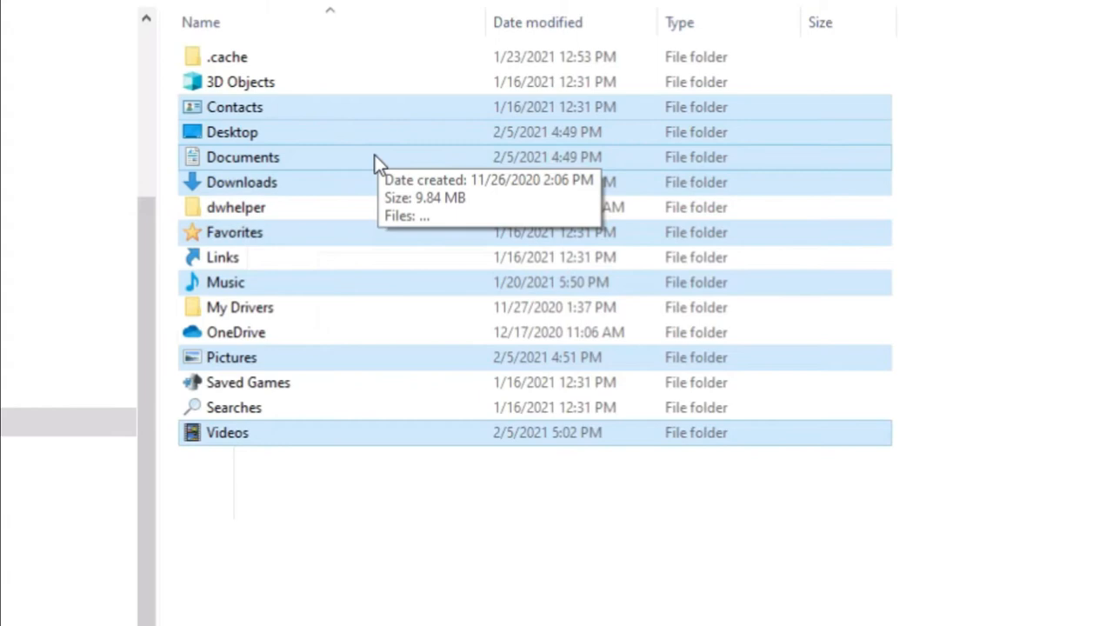
mouse_move(345, 143)
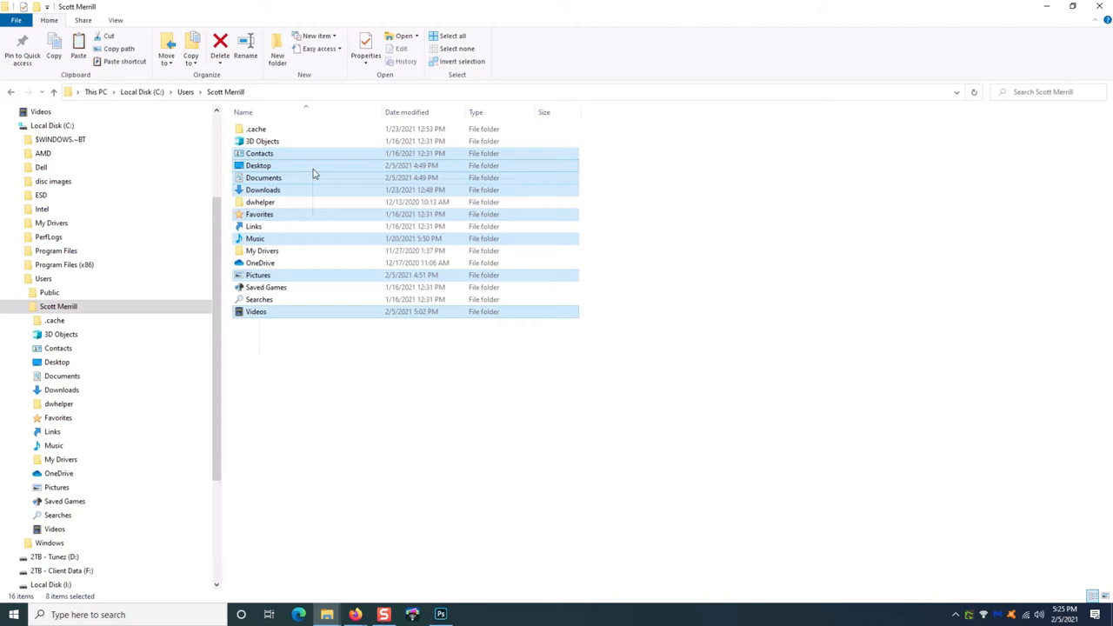
- Show the combined Properties of the selected folders: 217 files, about 27 GB
left_click(365, 49)
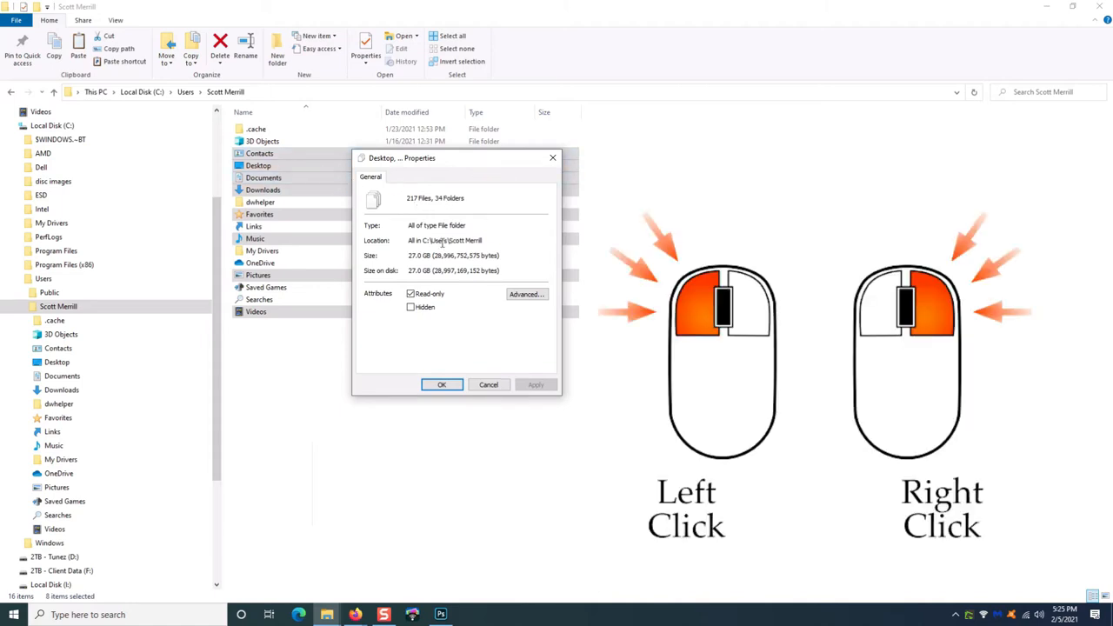
mouse_move(390, 209)
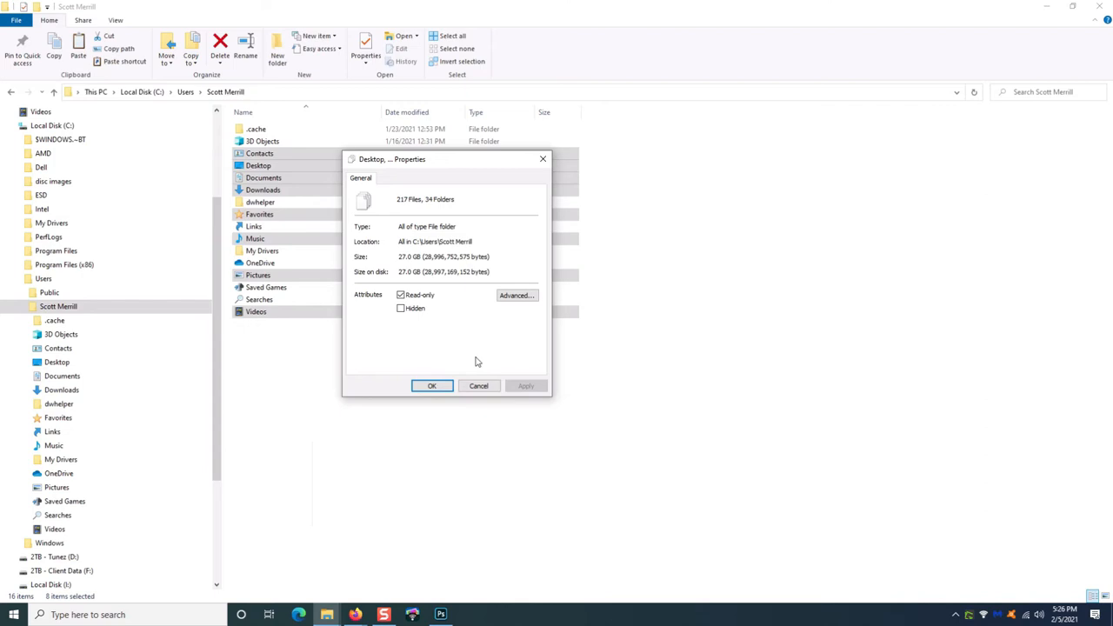
mouse_move(476, 359)
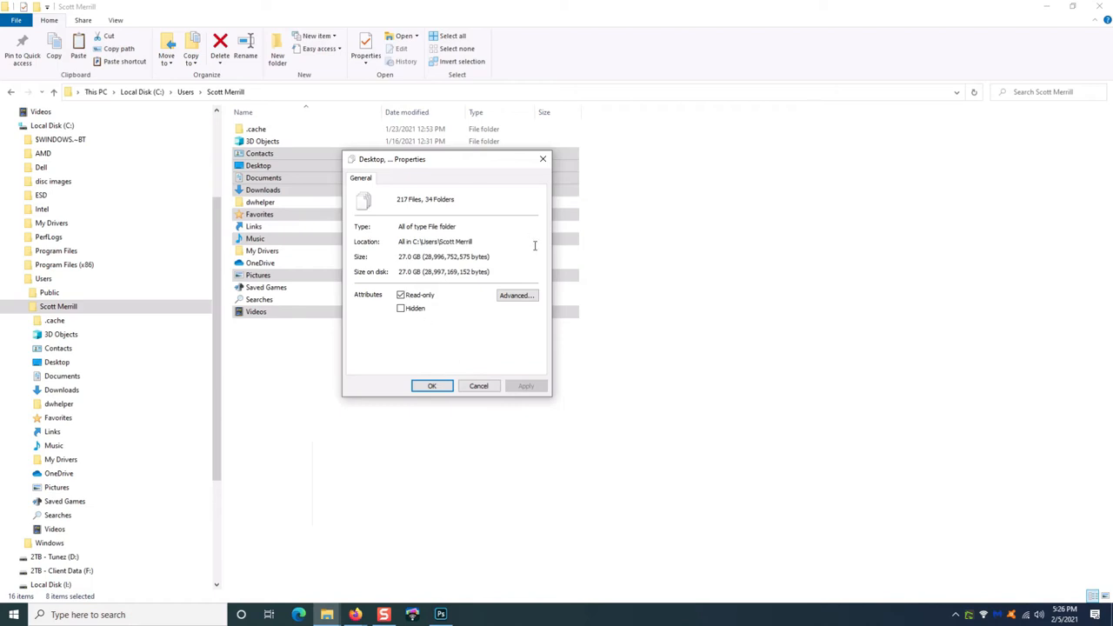
mouse_move(462, 325)
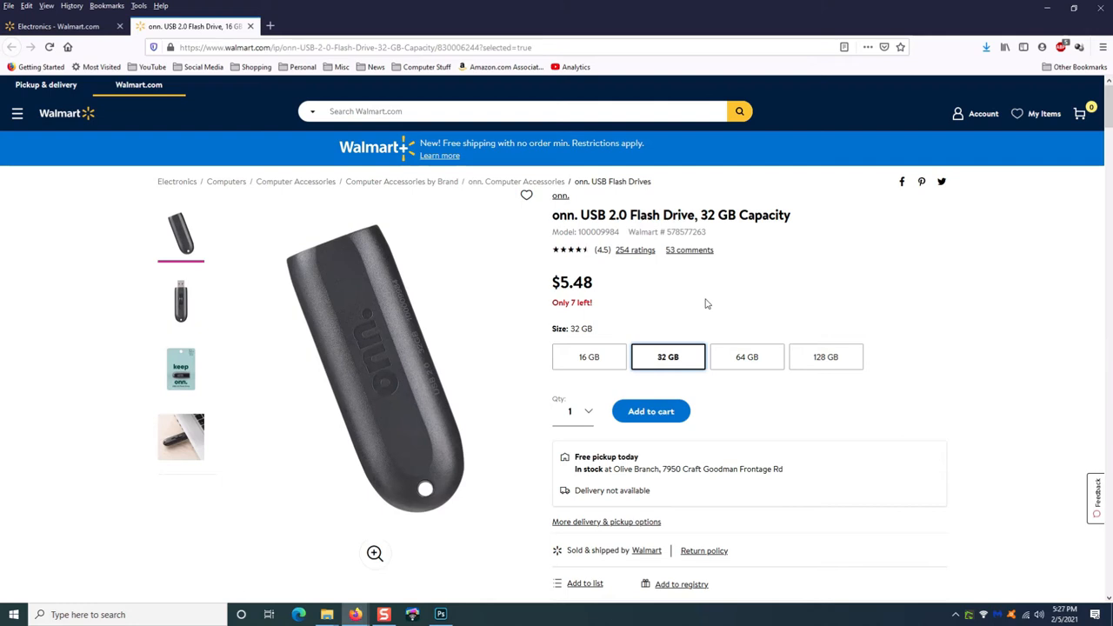
- Check the onn. flash drive's price at 16 GB, 32 GB and 64 GB capacities
left_click(587, 356)
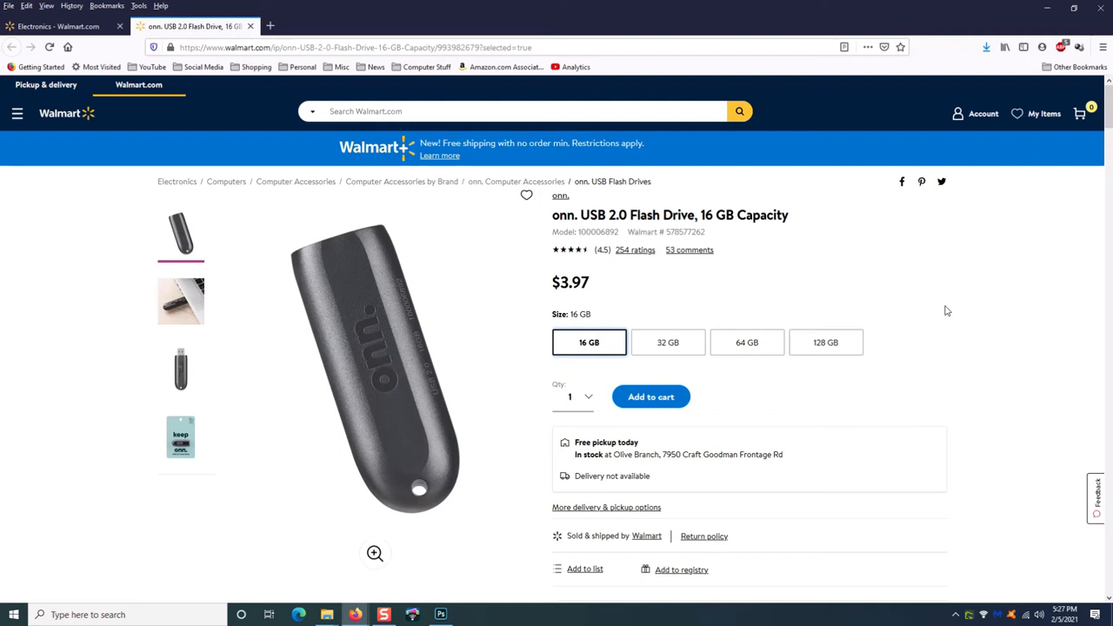
mouse_move(953, 317)
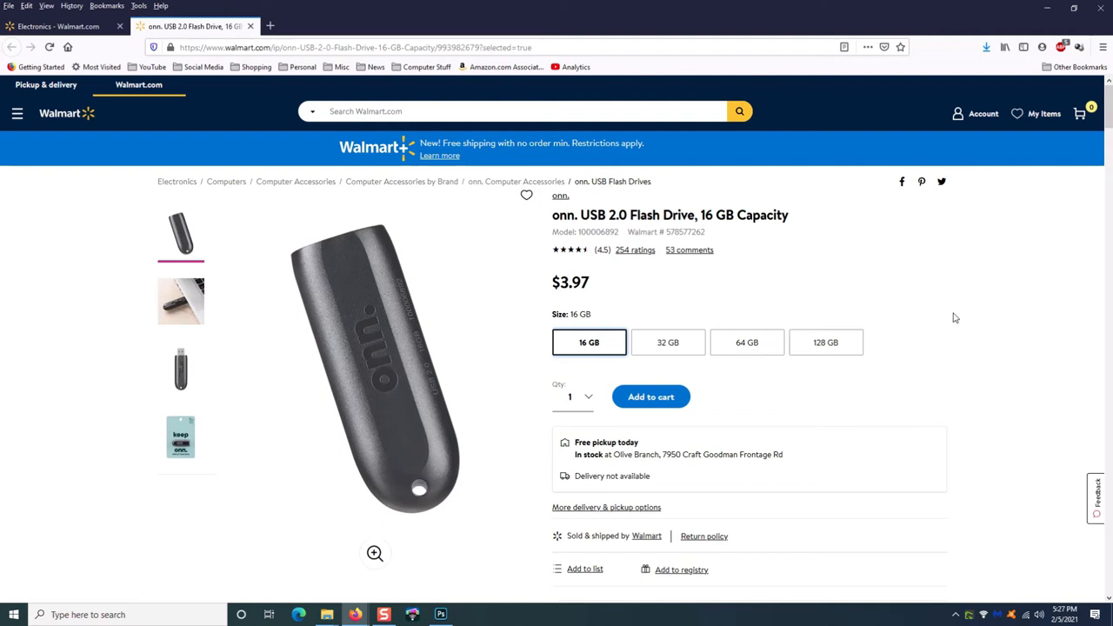
mouse_move(665, 290)
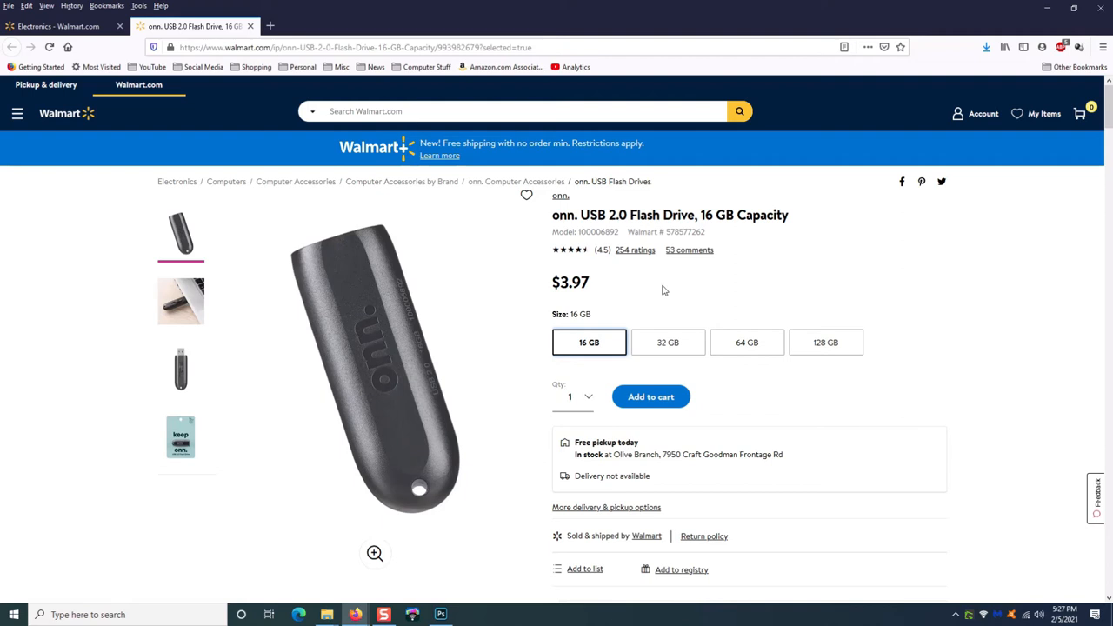
mouse_move(623, 292)
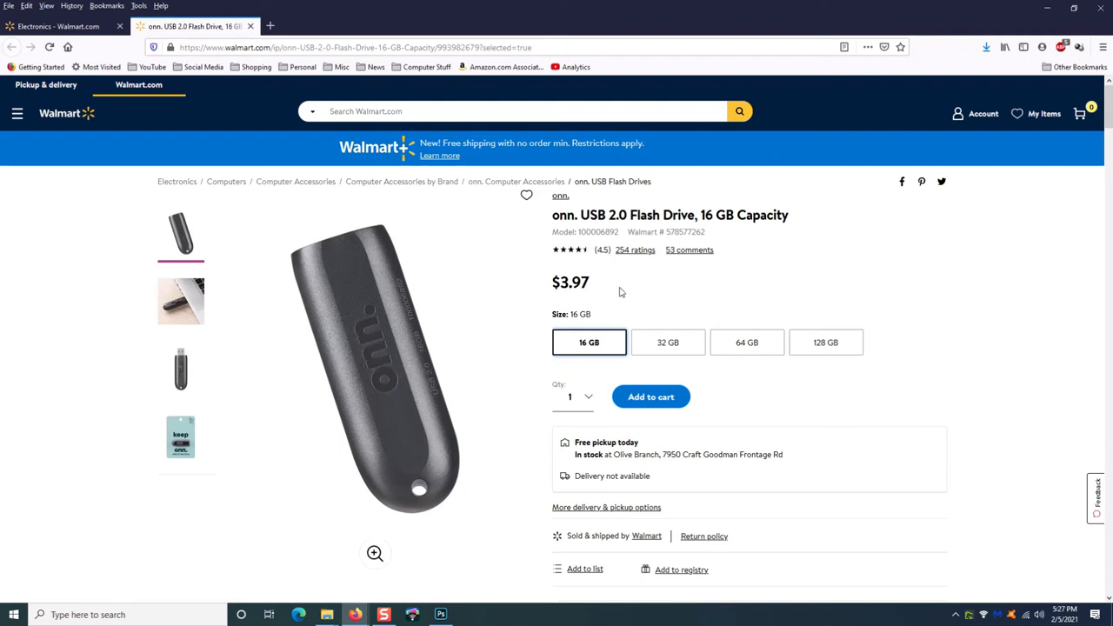
left_click(668, 341)
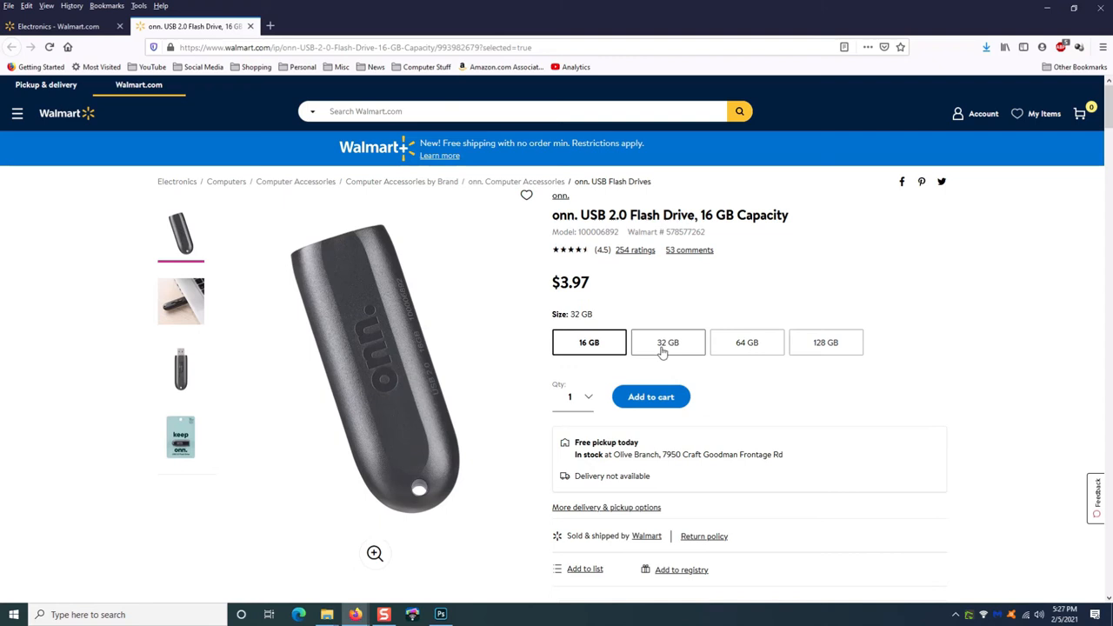
left_click(668, 340)
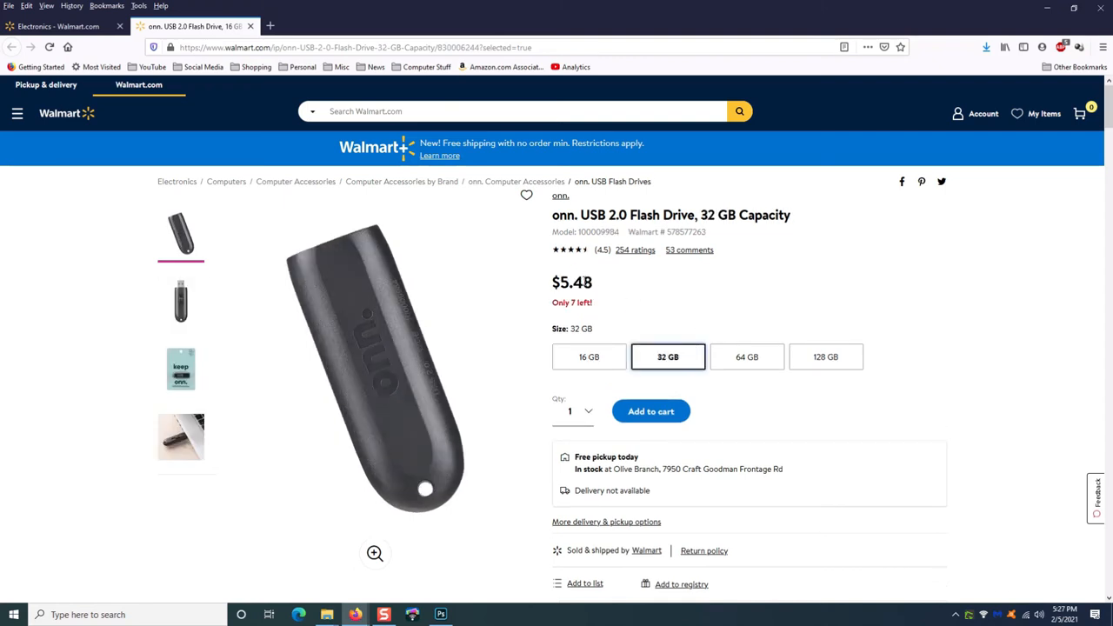
mouse_move(740, 313)
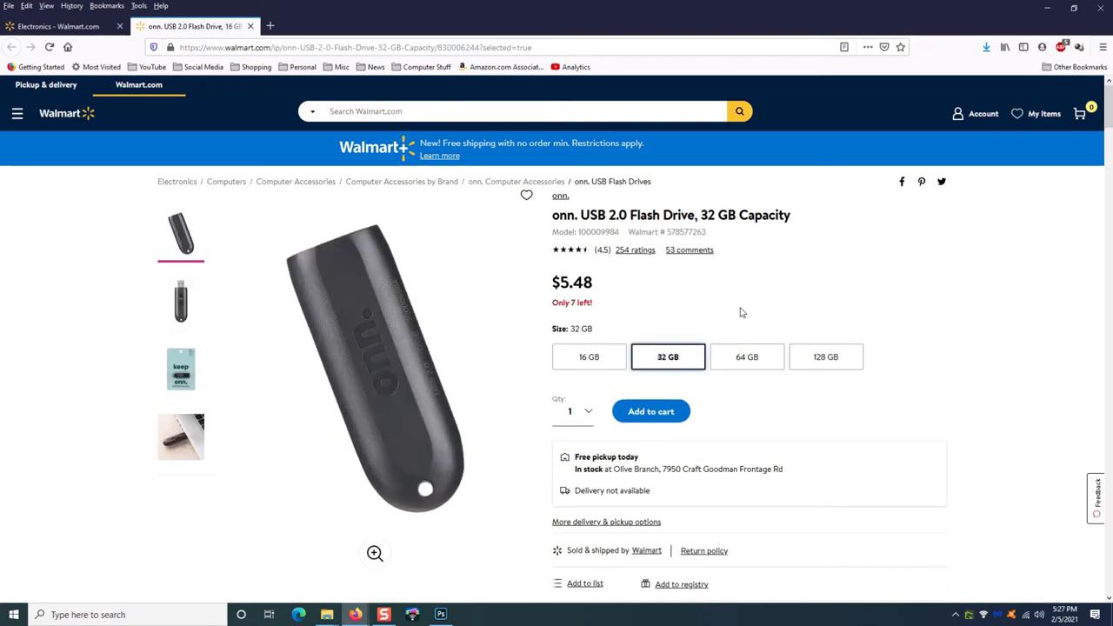
left_click(747, 357)
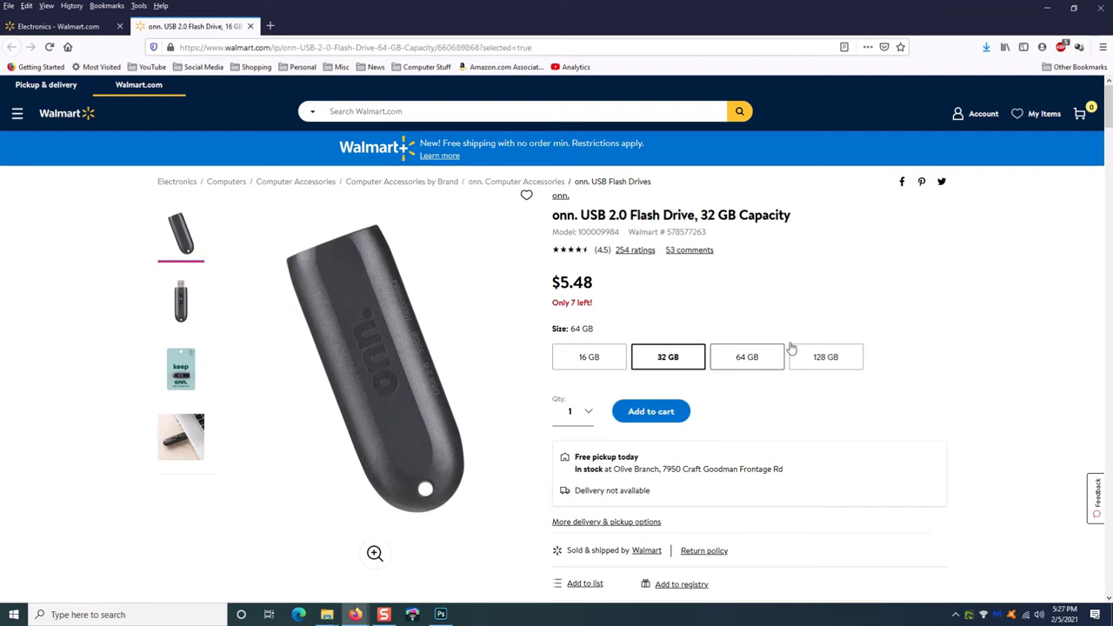
left_click(747, 356)
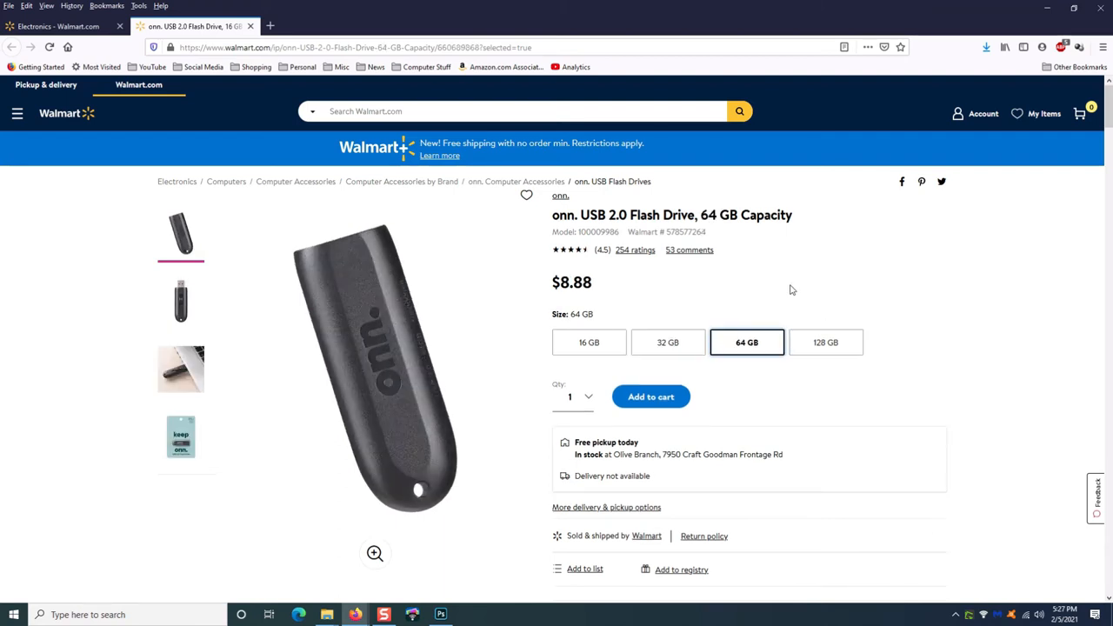
- Compare the 128 GB and 32 GB prices, then settle on the 64 GB version at $8.88
left_click(824, 340)
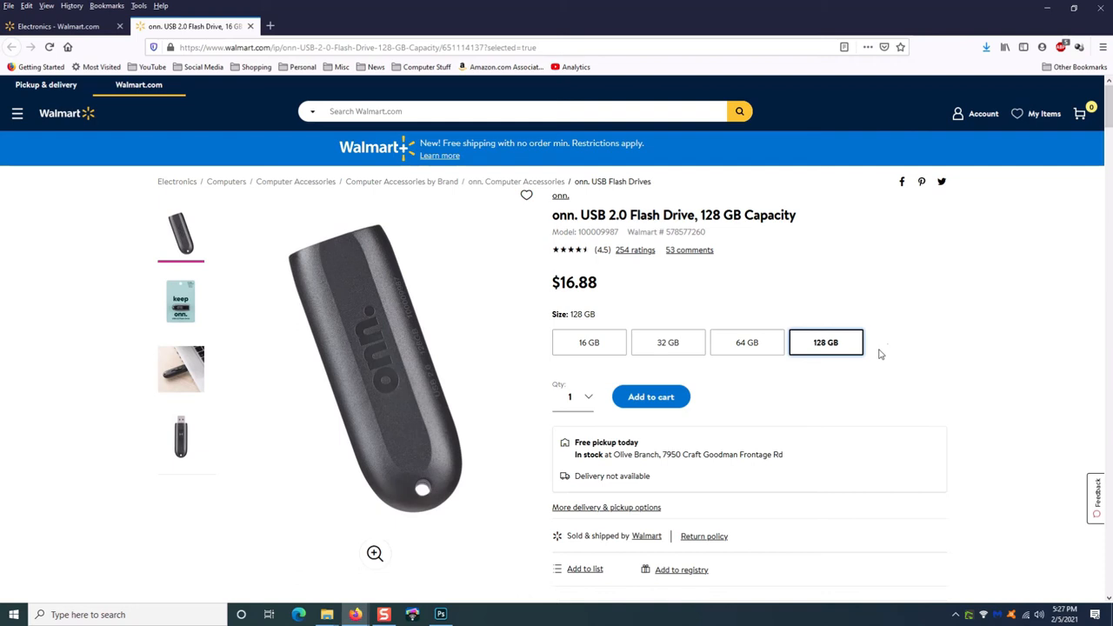
mouse_move(870, 367)
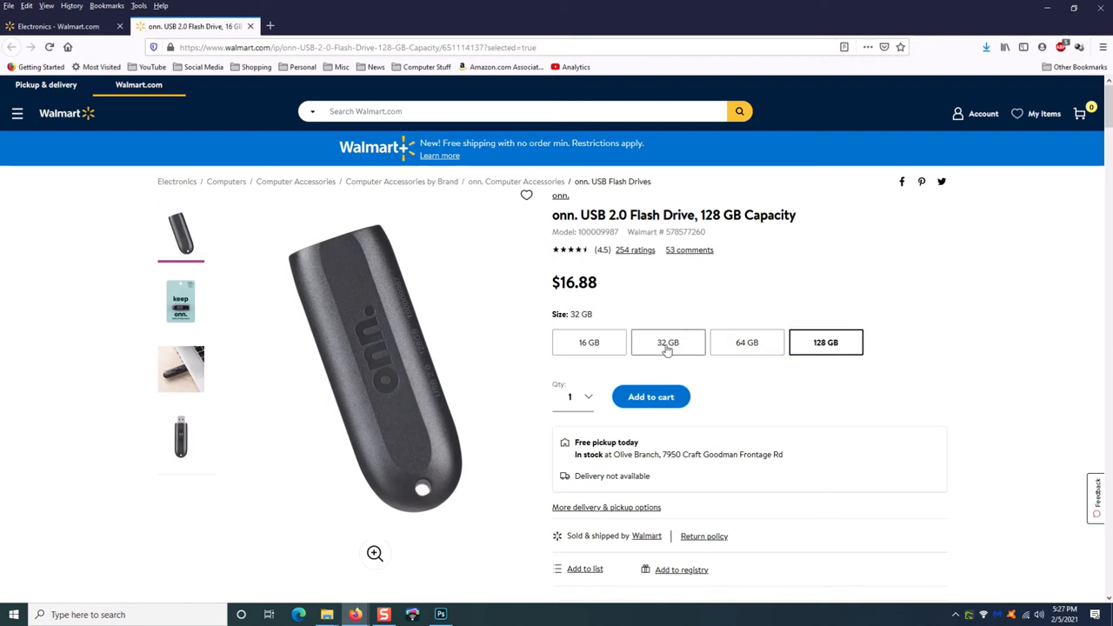
left_click(667, 341)
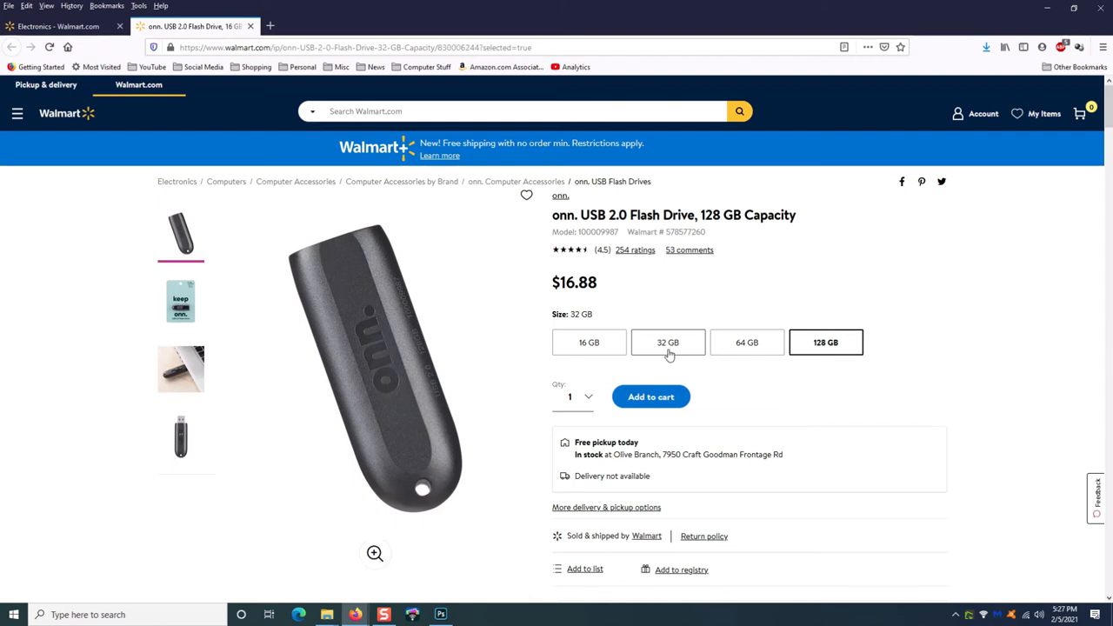
left_click(667, 341)
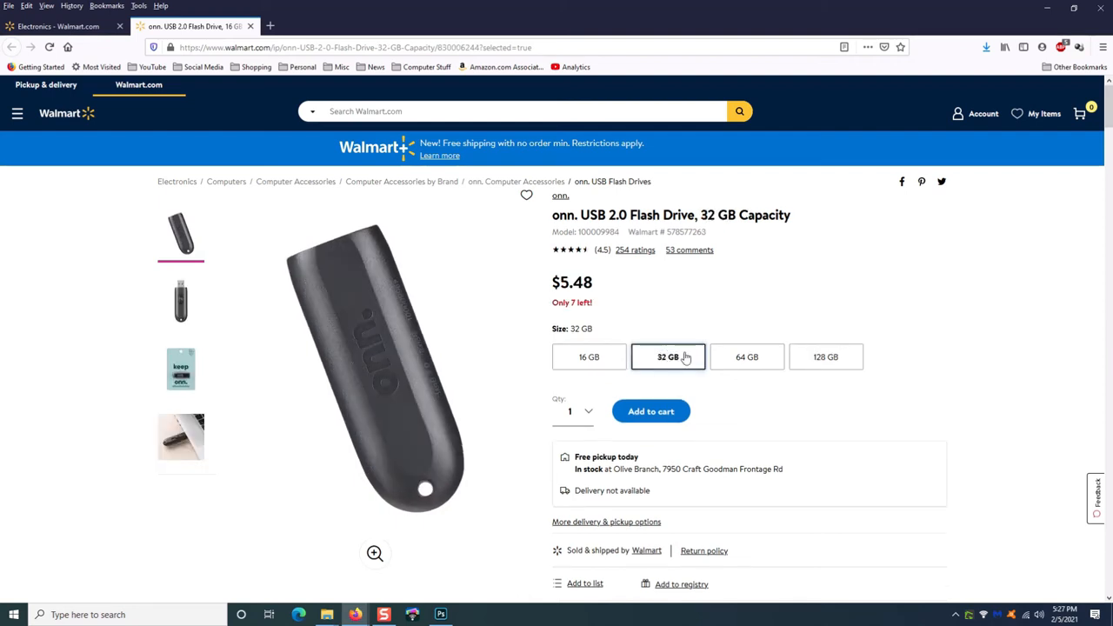
left_click(746, 357)
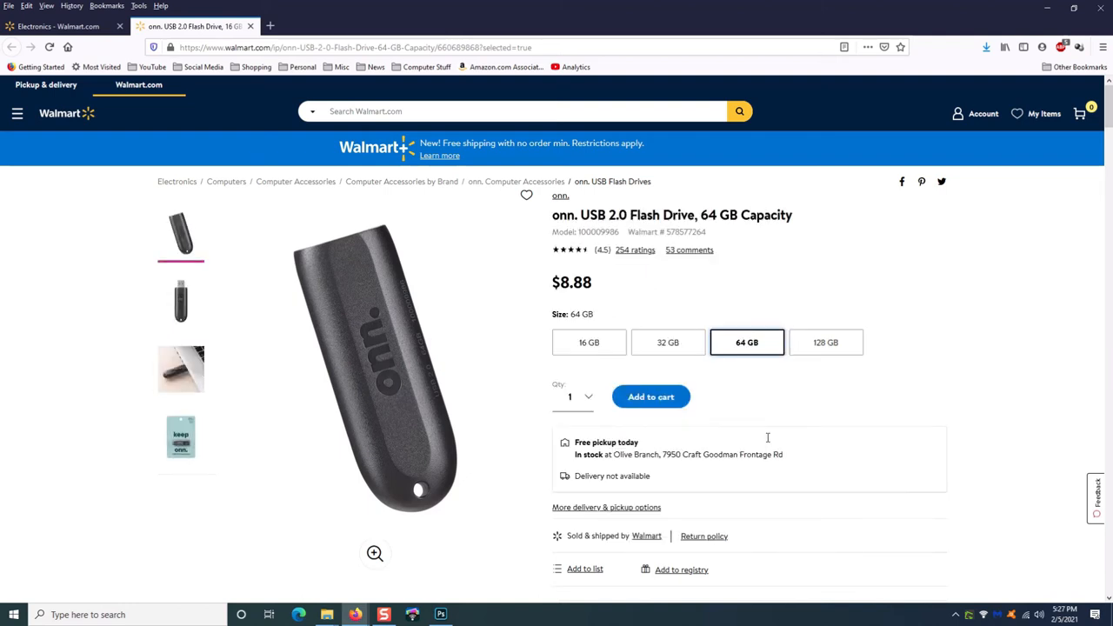
mouse_move(921, 339)
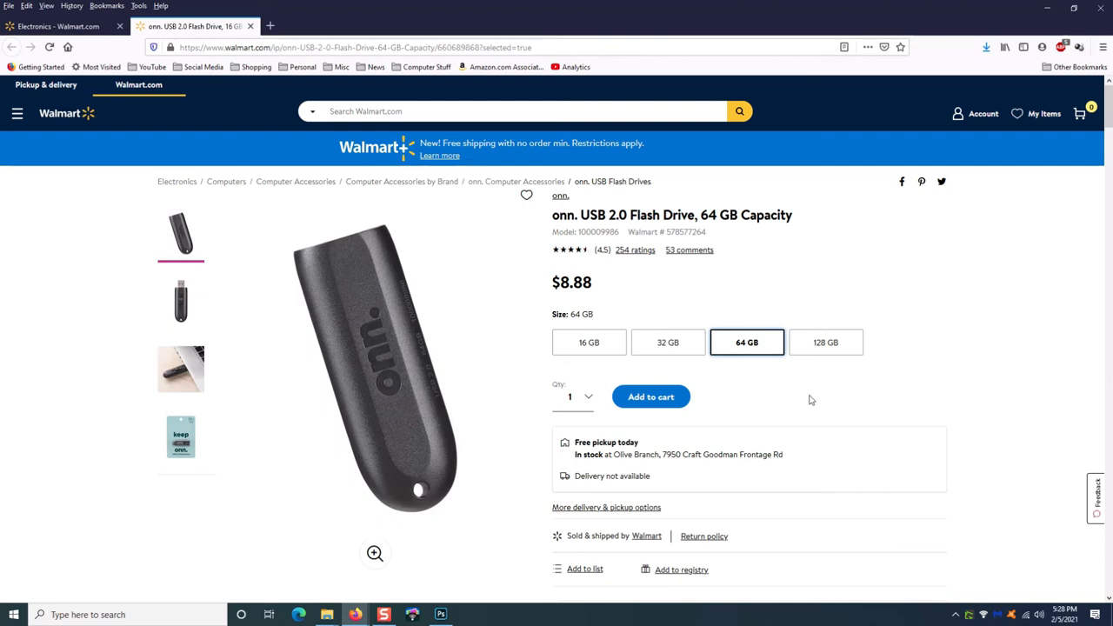
mouse_move(807, 395)
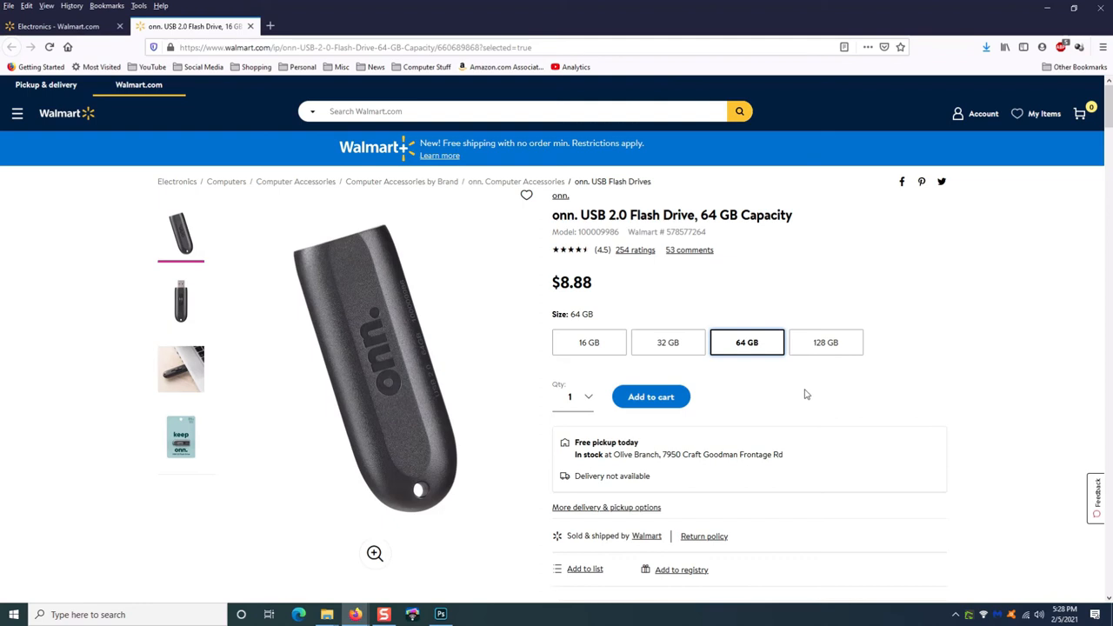
mouse_move(710, 270)
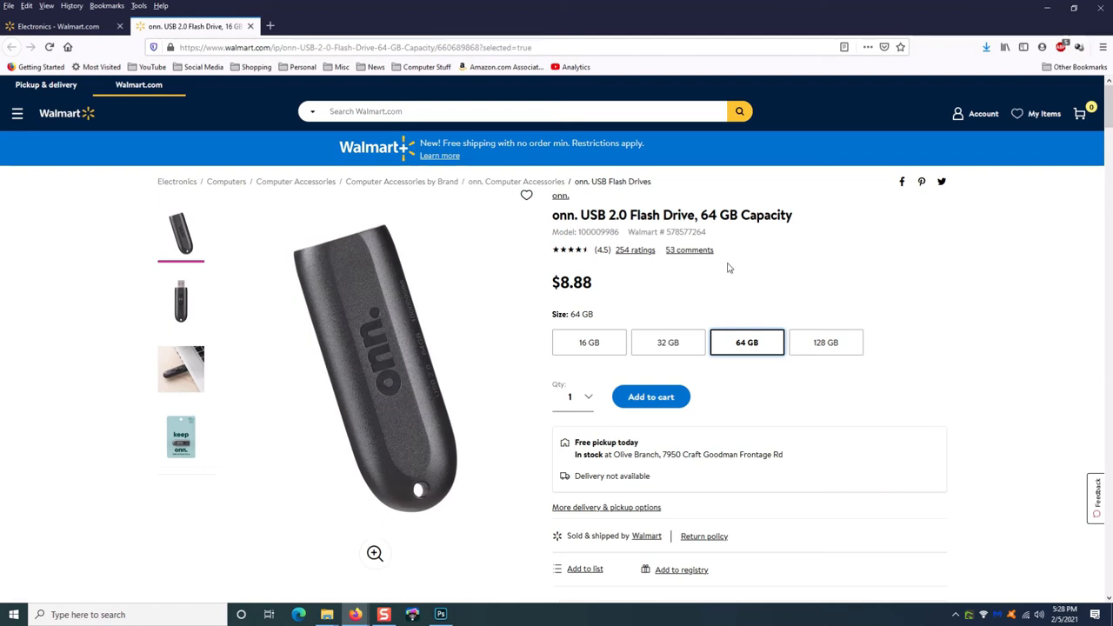
mouse_move(909, 424)
type("usb 3.0")
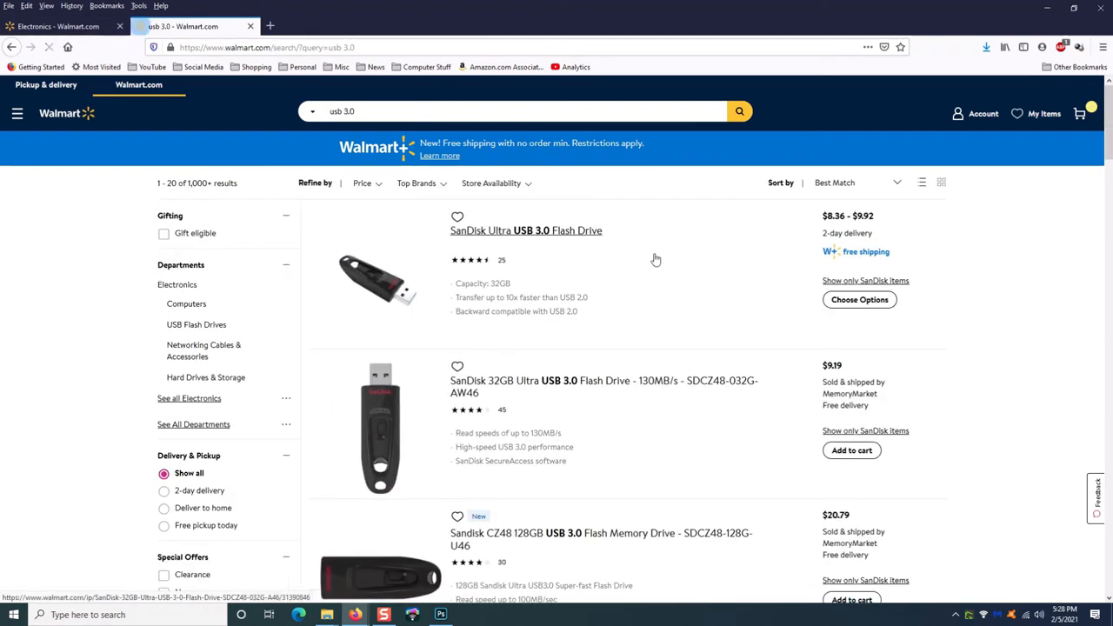
- Scroll through Walmart's USB 3.0 results sorted by price from low to high
scroll("down", 3)
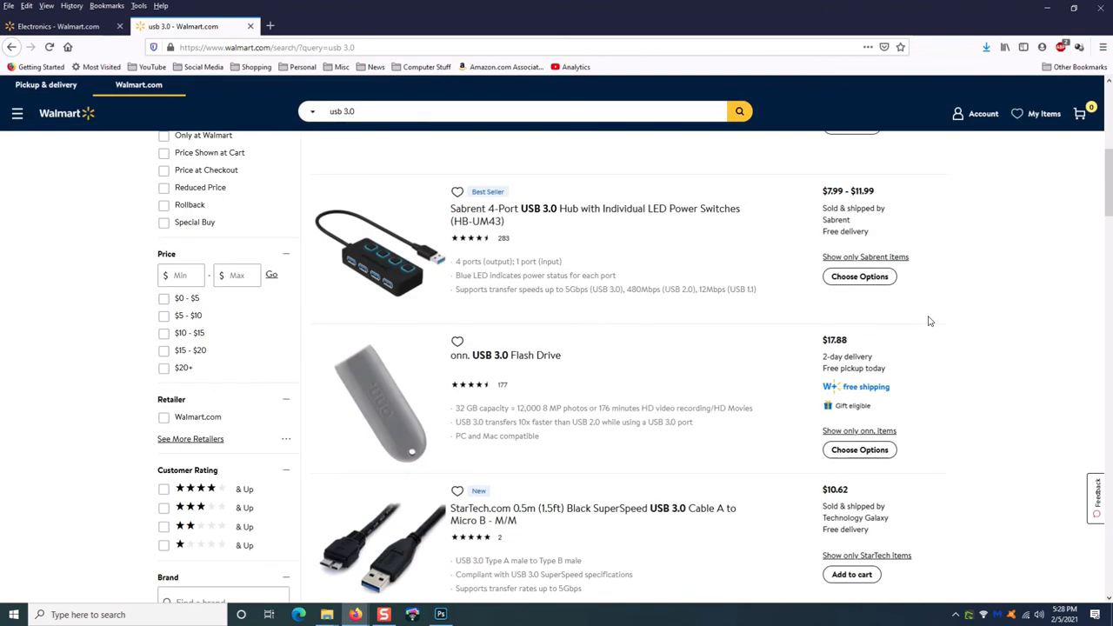
scroll("down", 3)
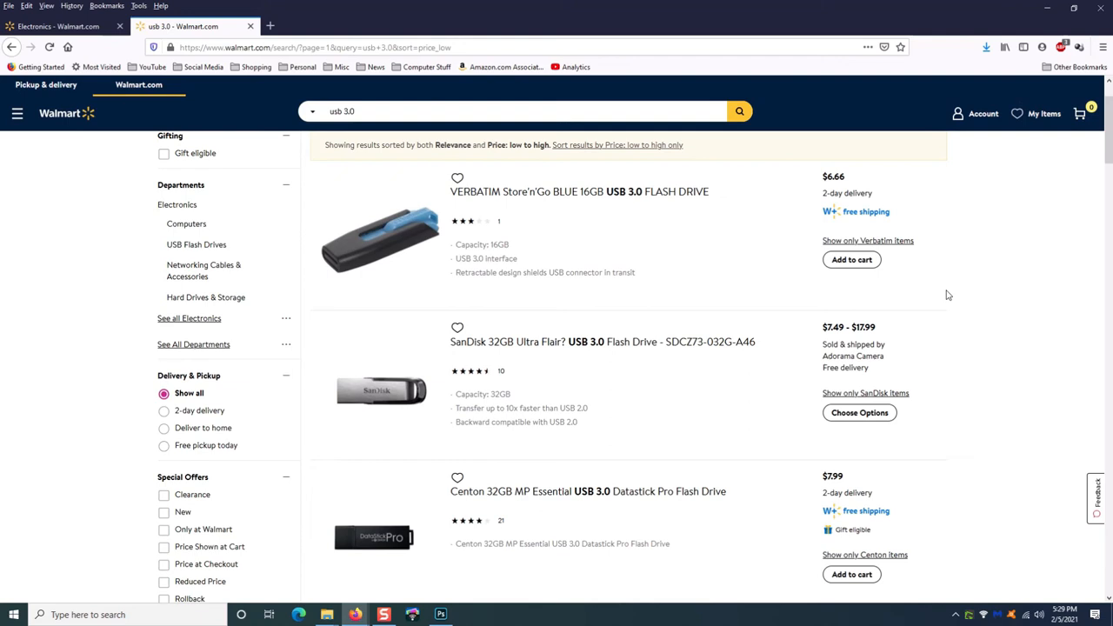
mouse_move(953, 287)
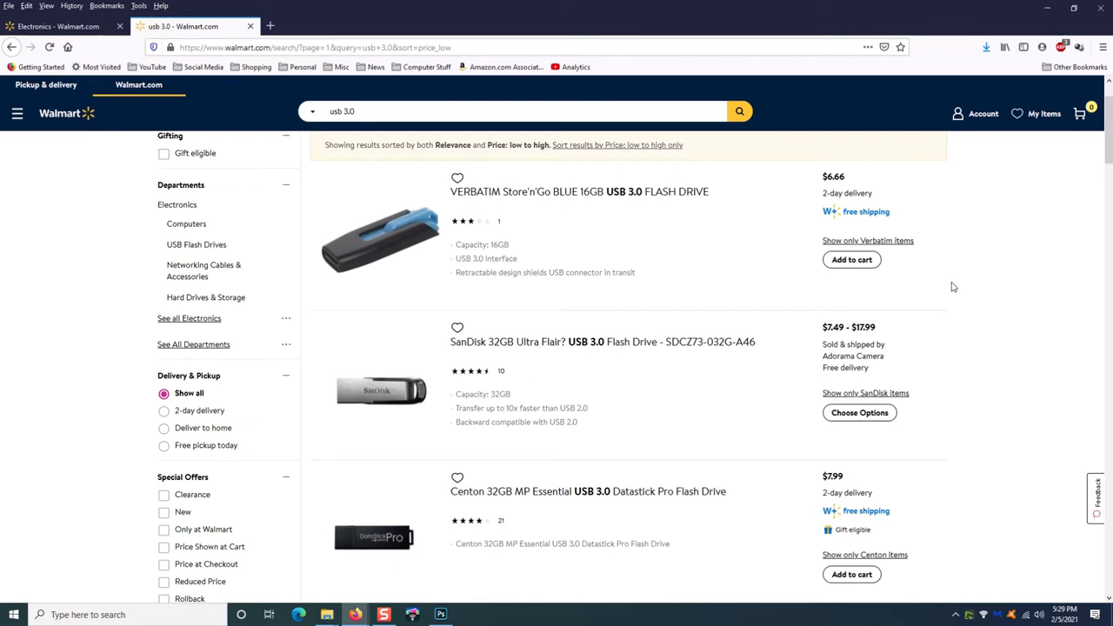
mouse_move(781, 205)
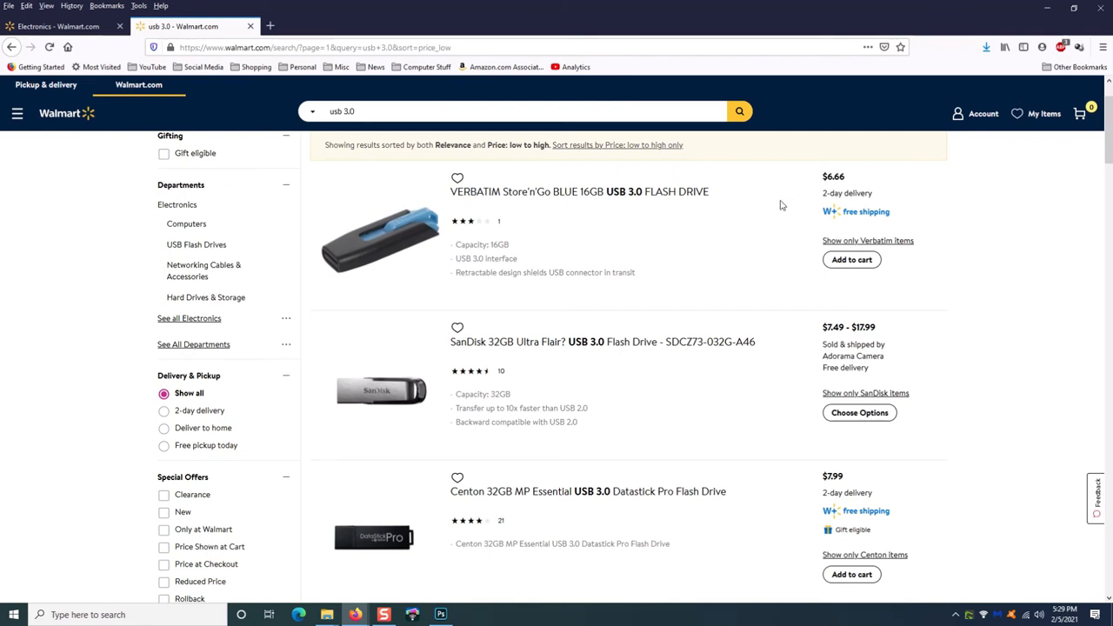
mouse_move(814, 195)
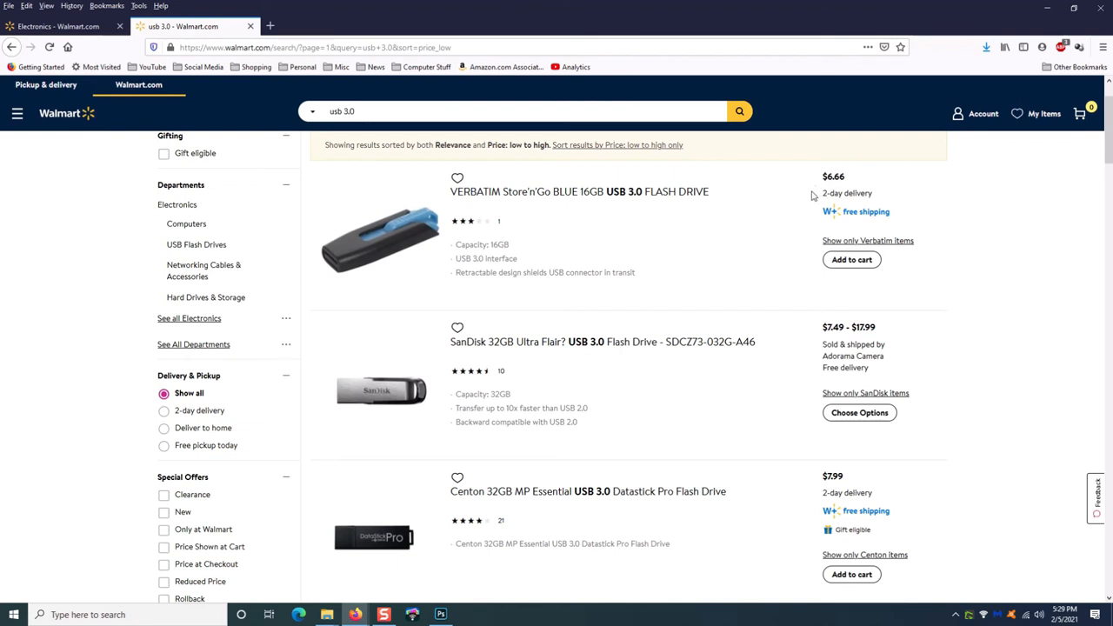
mouse_move(578, 191)
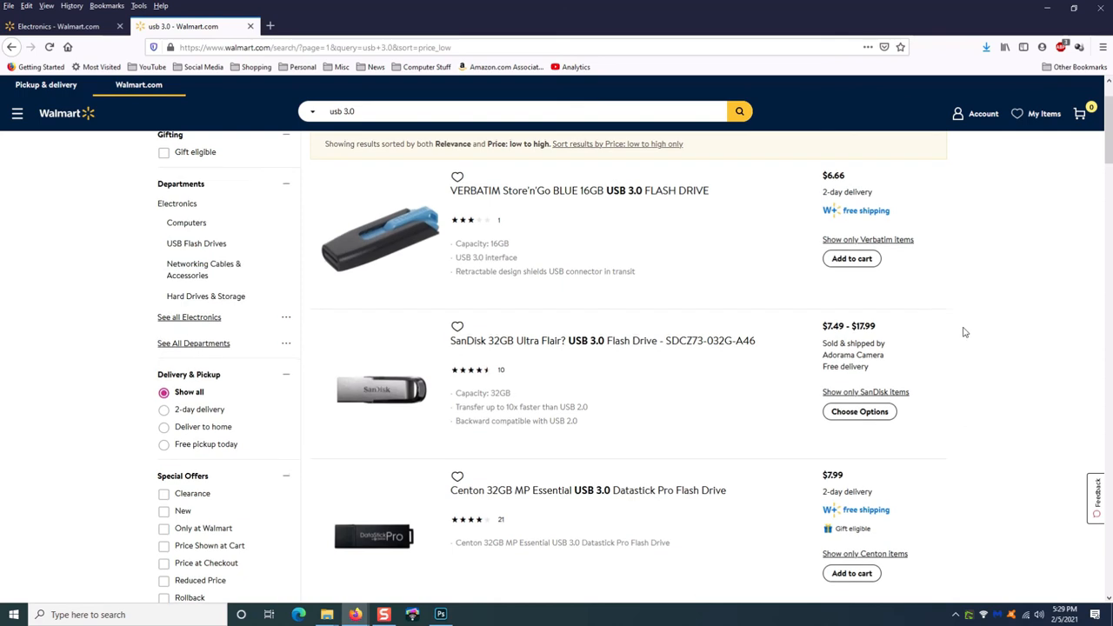
scroll("down", 3)
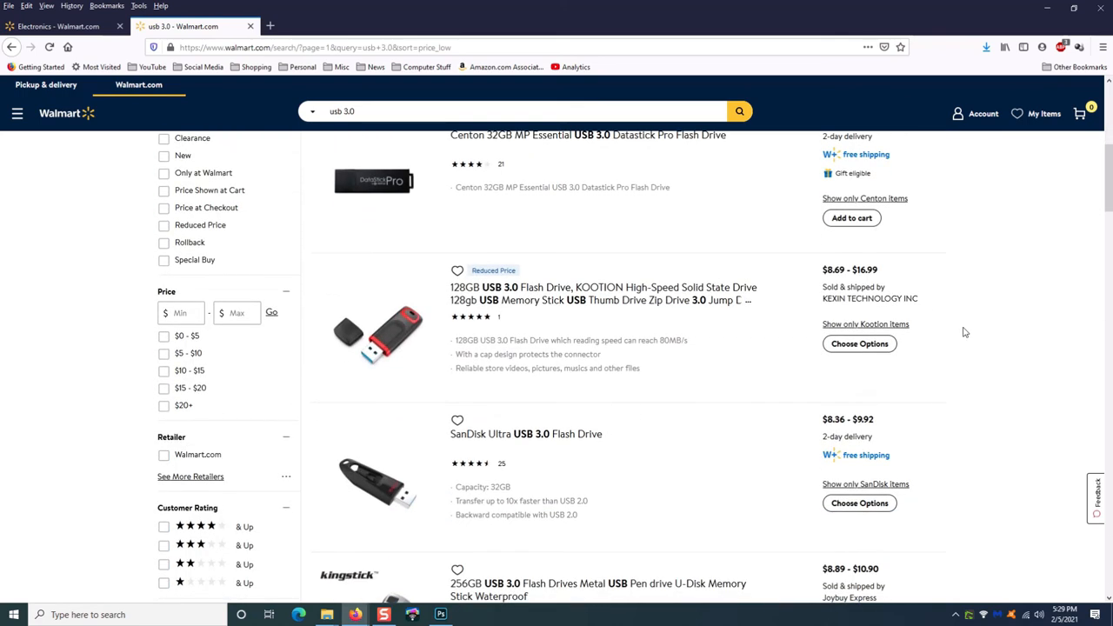
scroll("down", 3)
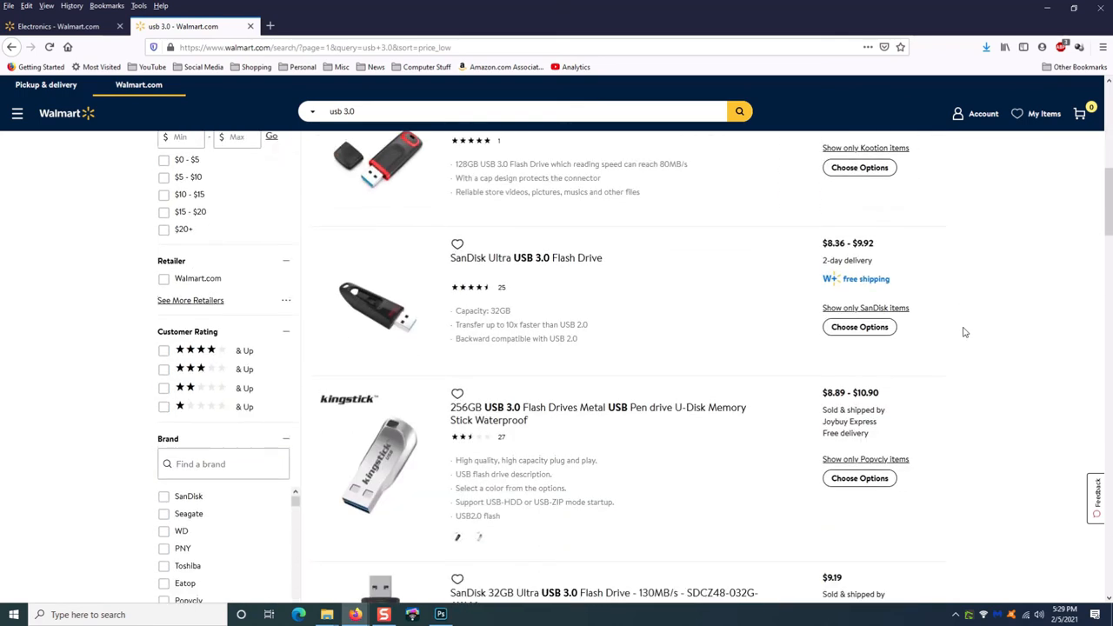
scroll("down", 3)
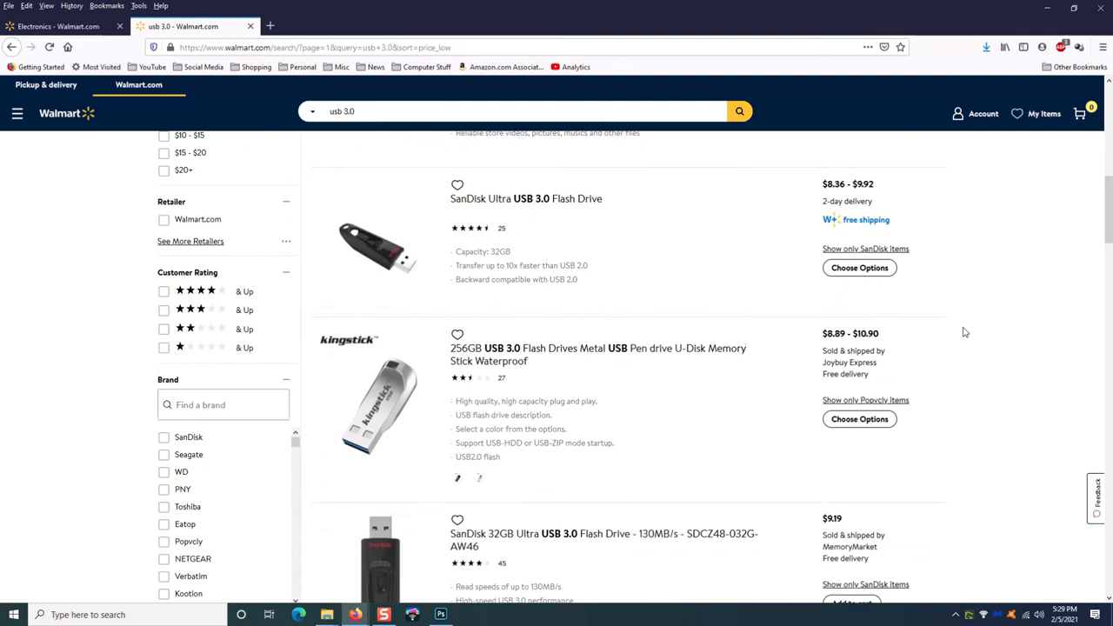
scroll("down", 3)
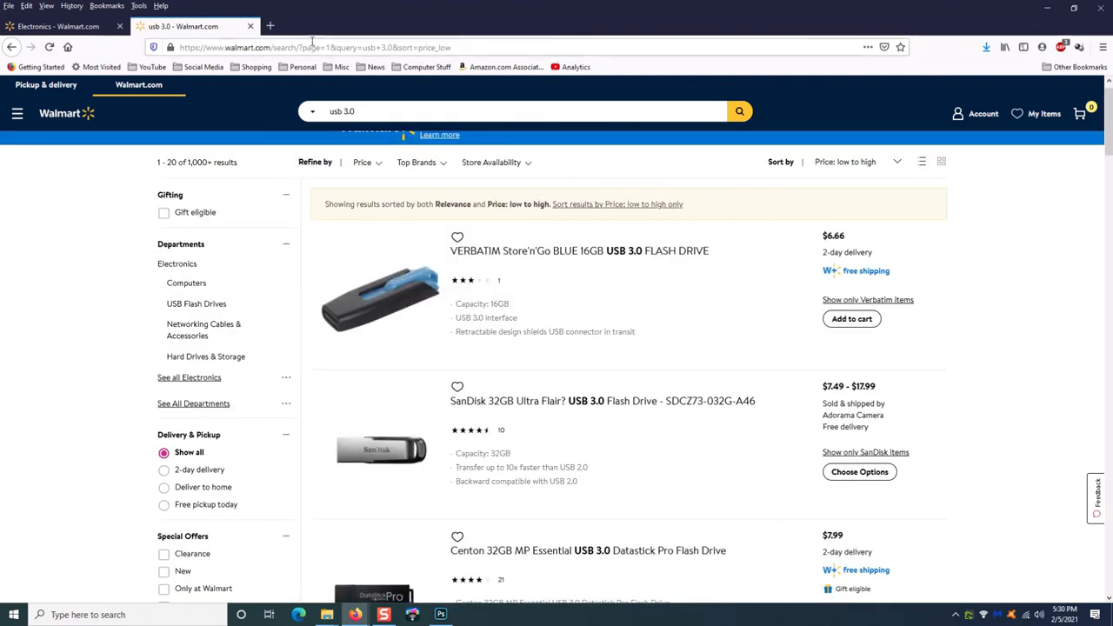
- Return to the user profile folder in File Explorer with its subfolders listed
left_click(326, 616)
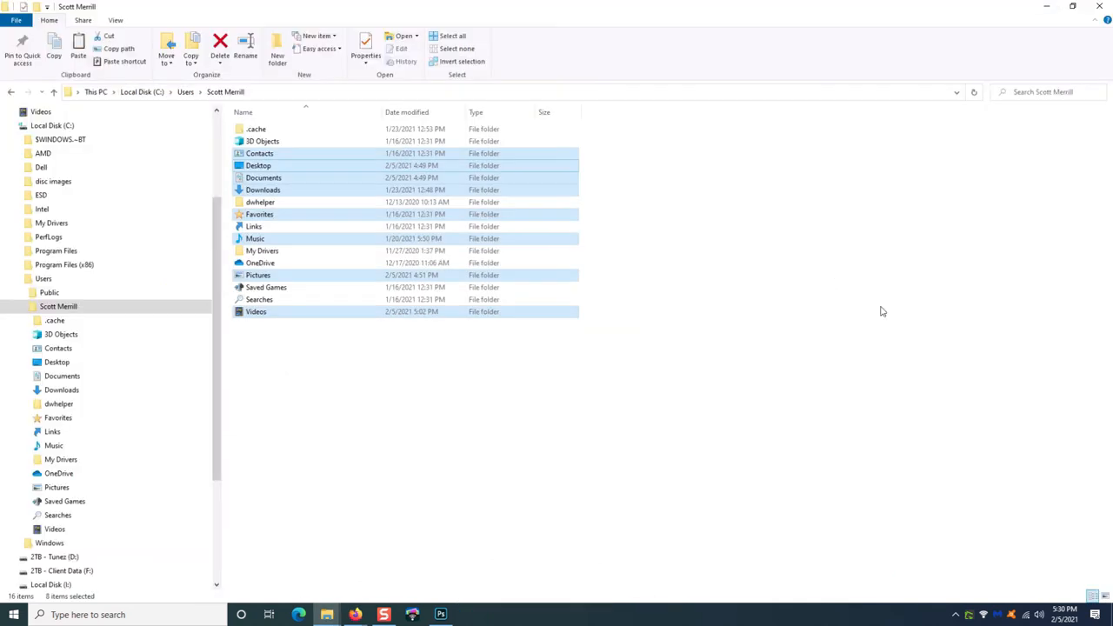
mouse_move(881, 331)
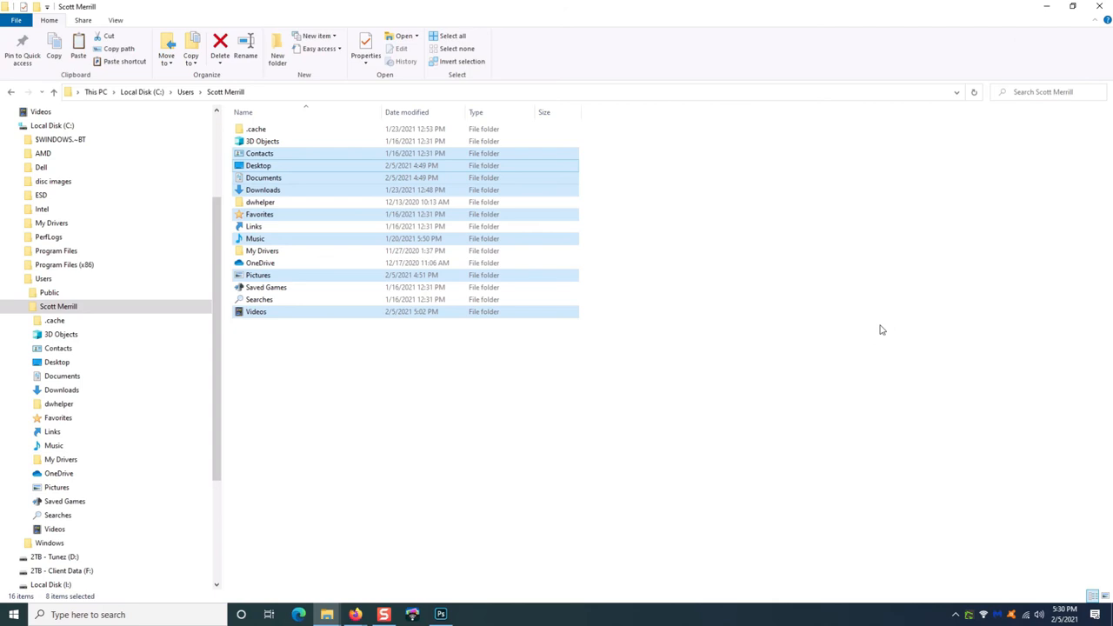
right_click(264, 178)
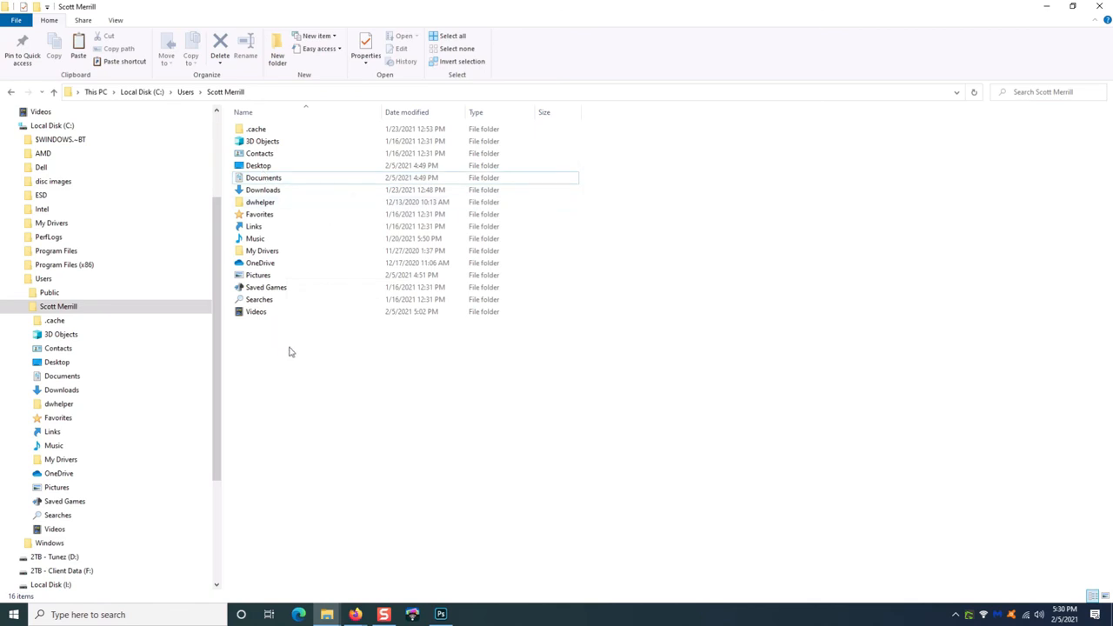
scroll("down", 3)
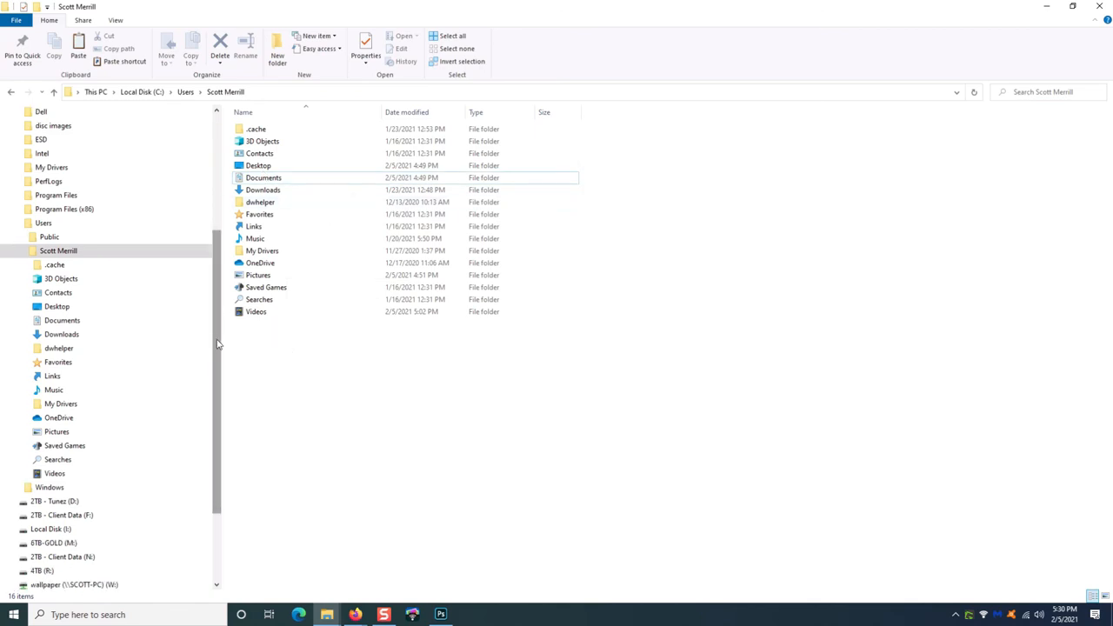